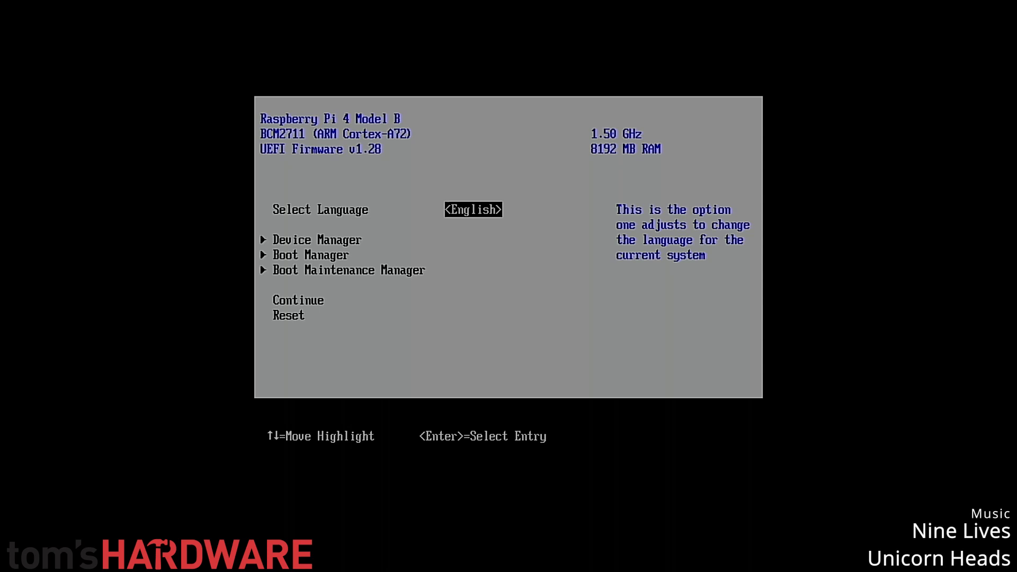
- Go from the firmware's Device Manager into the Raspberry Pi Configuration menu
{"action": "key", "text": "Down"}
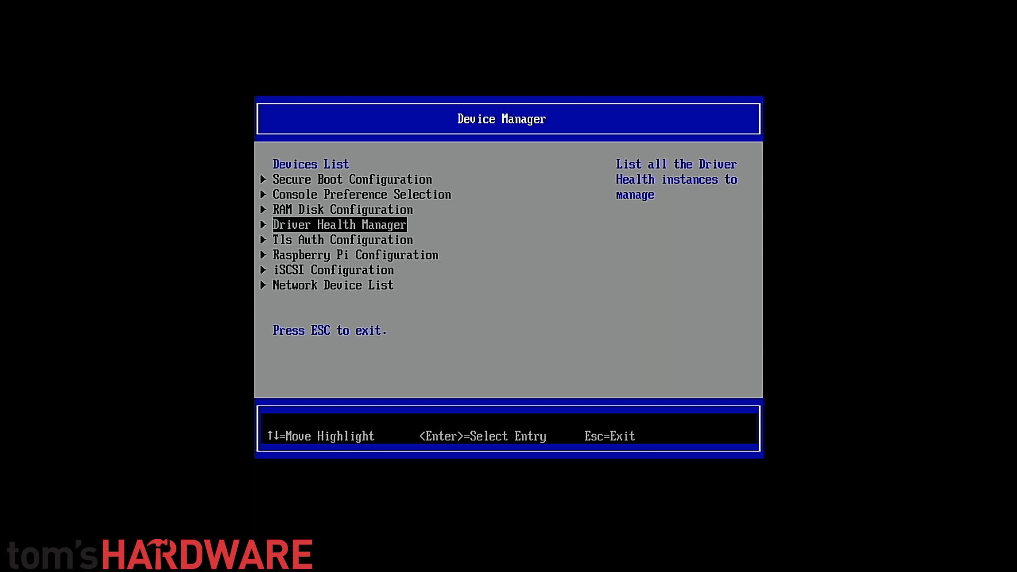
{"action": "key", "text": "Down"}
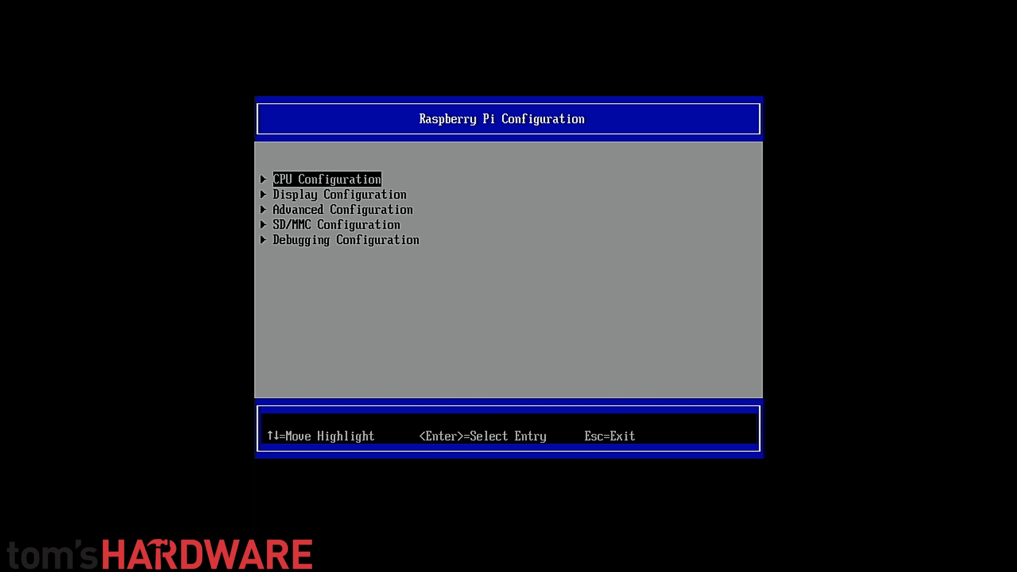
- Open Display Configuration to view the virtual resolution checkboxes with native resolution enabled
{"action": "key", "text": "Down"}
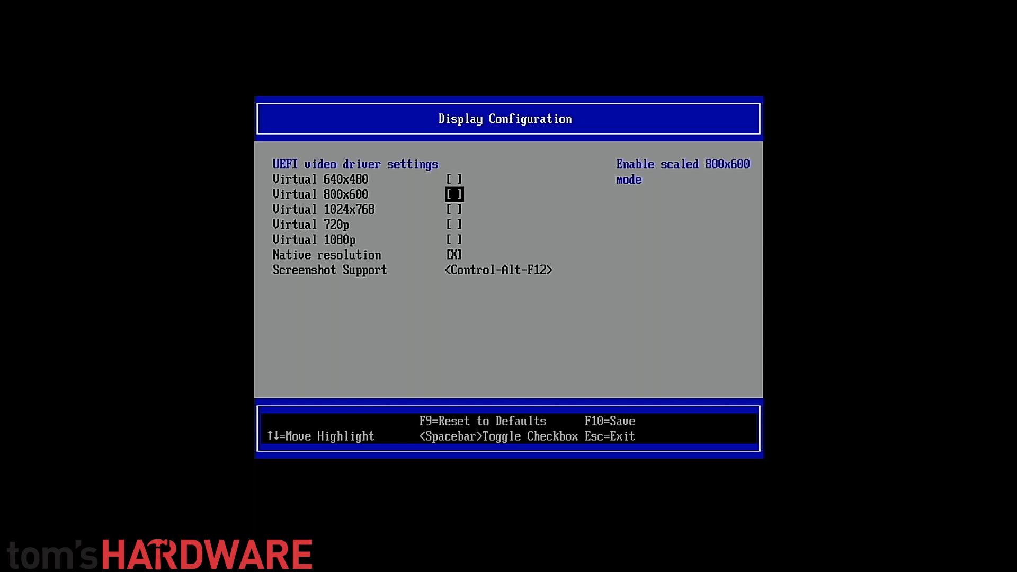
{"action": "key", "text": "Down"}
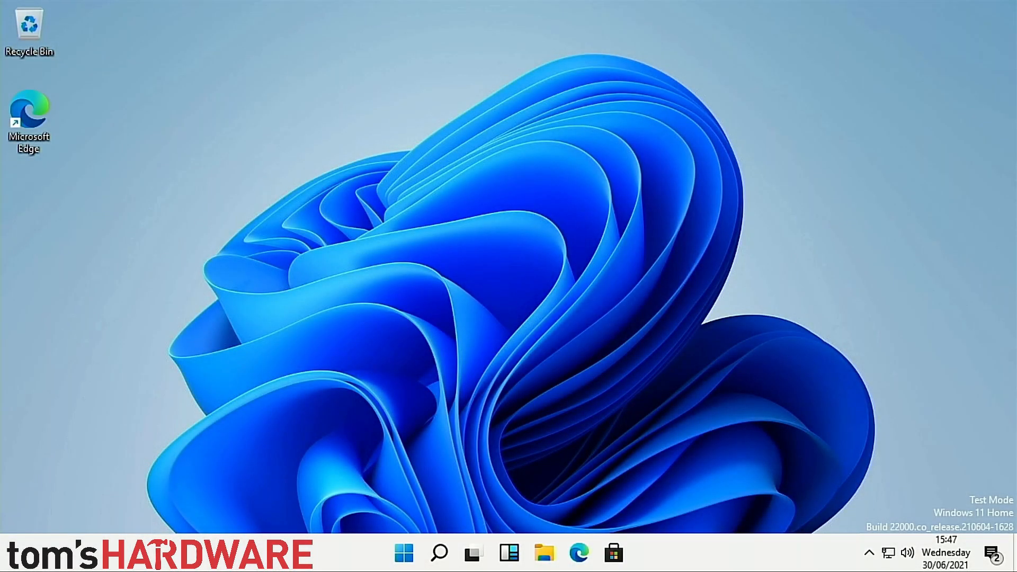
{"action": "mouse_move", "coordinate": [601, 359]}
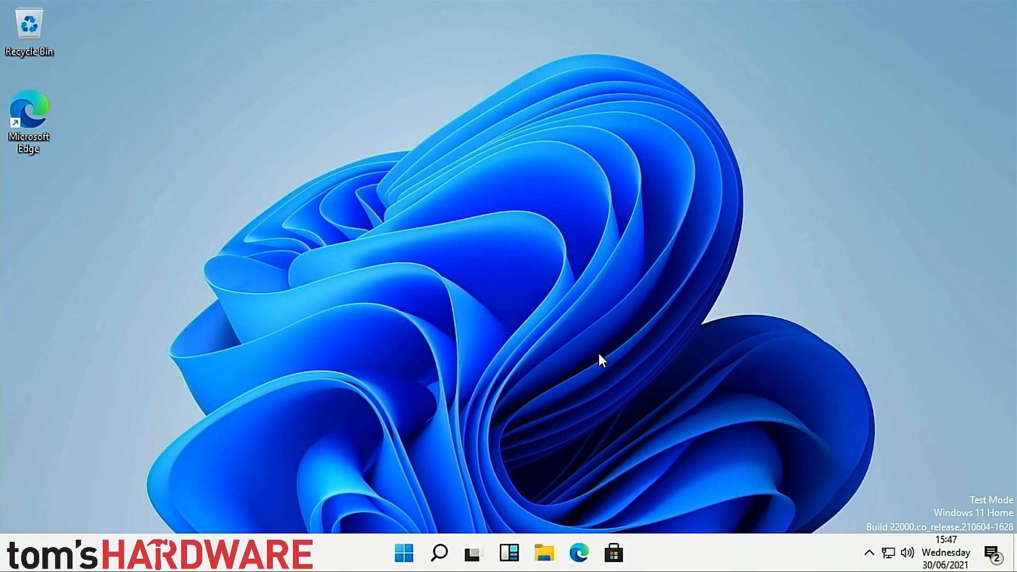
{"action": "mouse_move", "coordinate": [429, 554]}
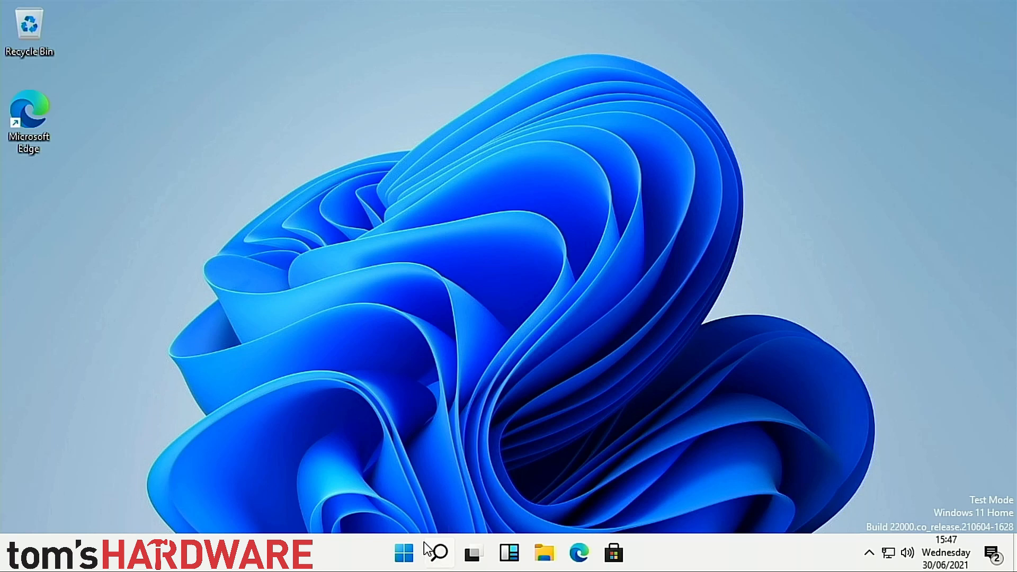
{"action": "mouse_move", "coordinate": [404, 566]}
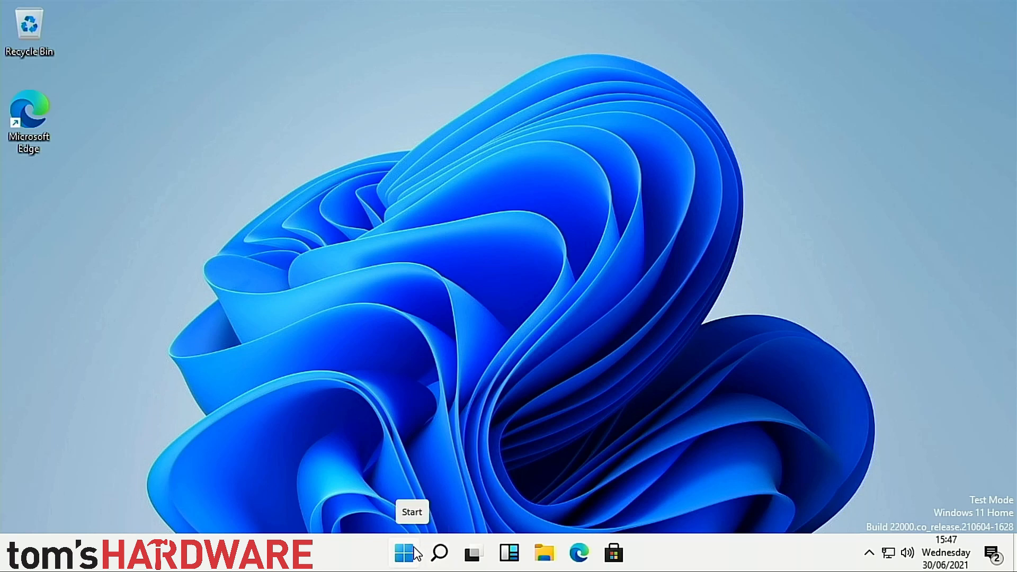
{"action": "left_click", "coordinate": [404, 553]}
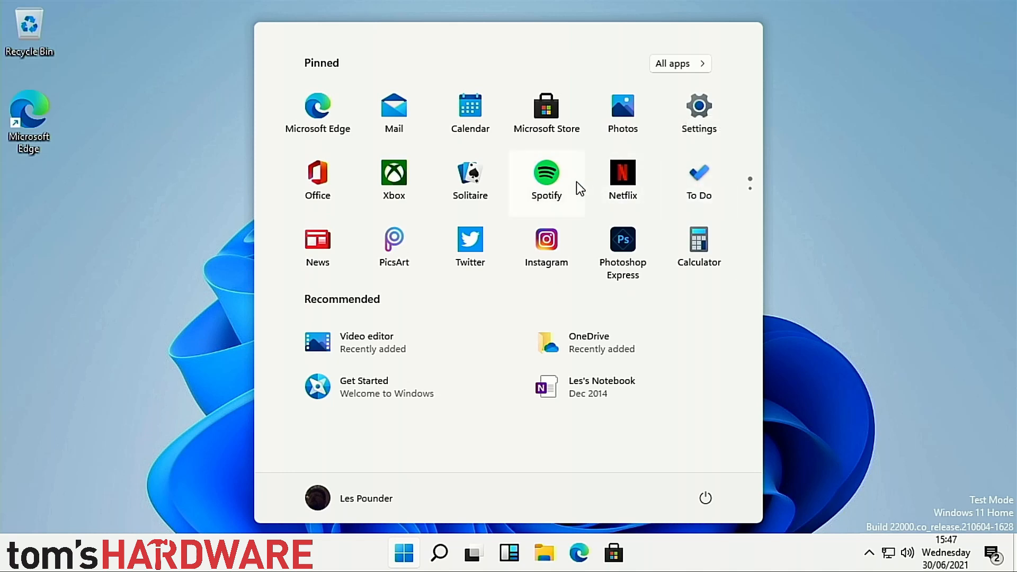
{"action": "left_click", "coordinate": [403, 552]}
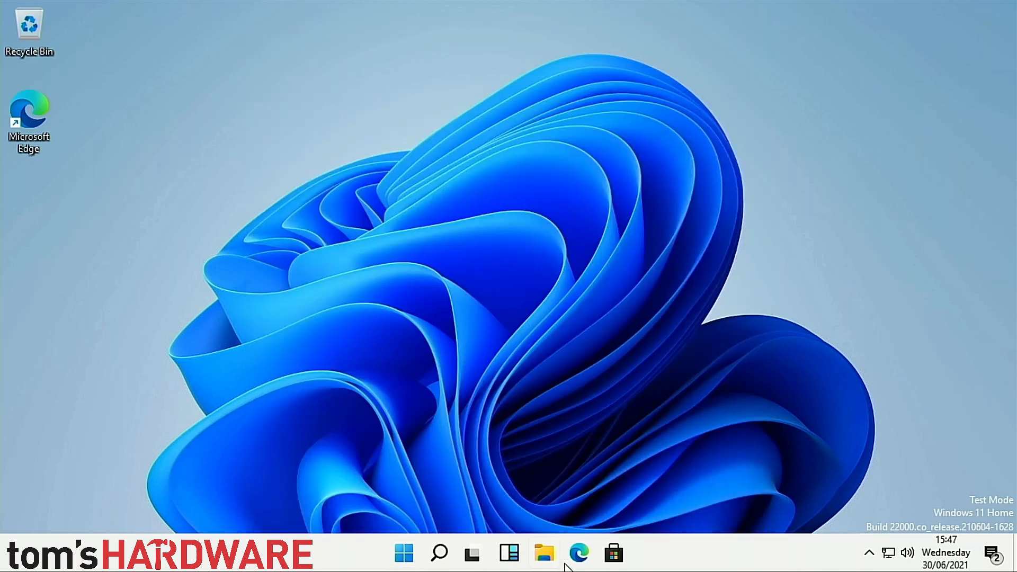
{"action": "mouse_move", "coordinate": [544, 557]}
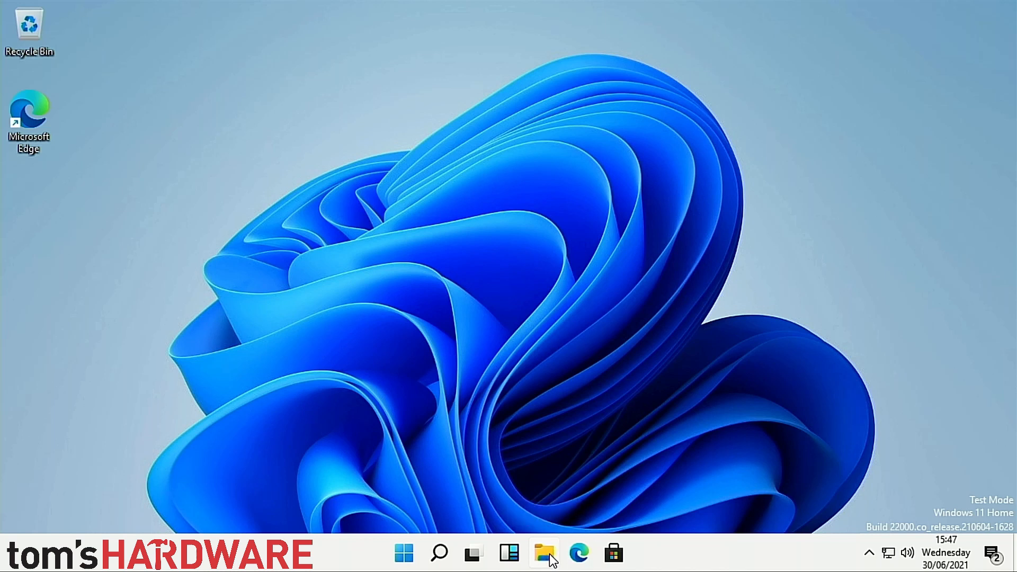
- Launch File Explorer and open This PC's Properties from the navigation pane
{"action": "left_click", "coordinate": [543, 552]}
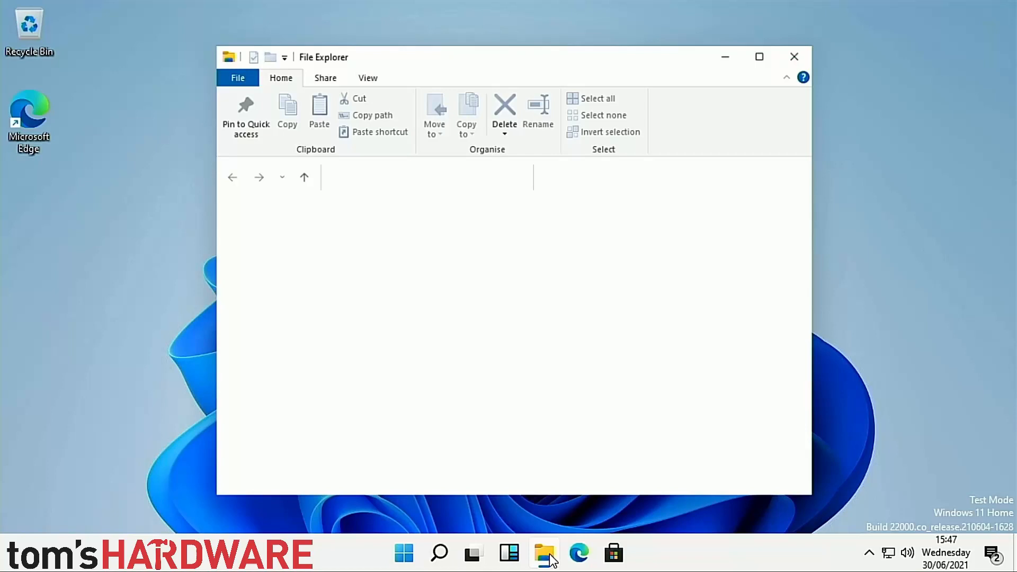
{"action": "left_click", "coordinate": [544, 552]}
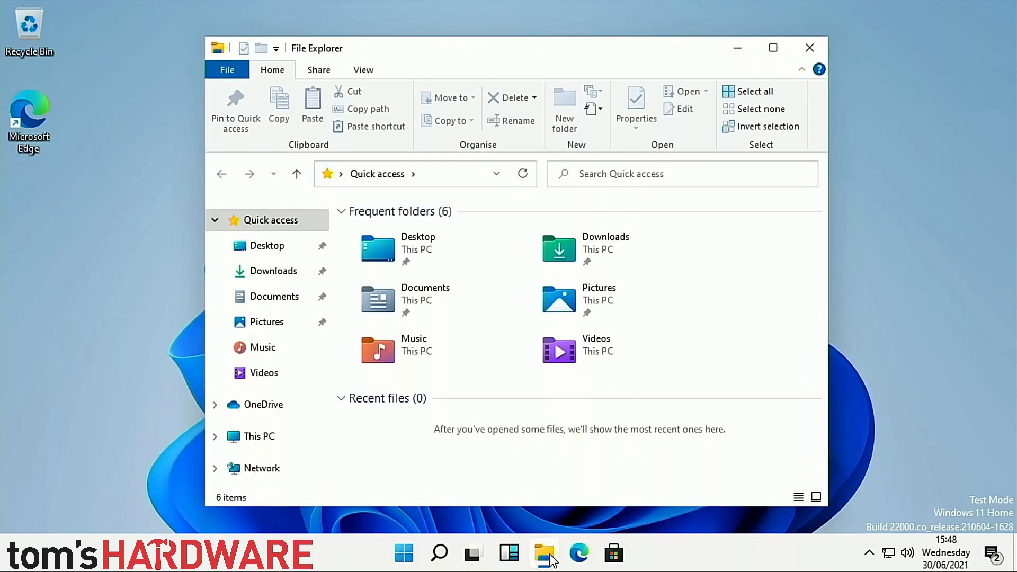
{"action": "mouse_move", "coordinate": [159, 406]}
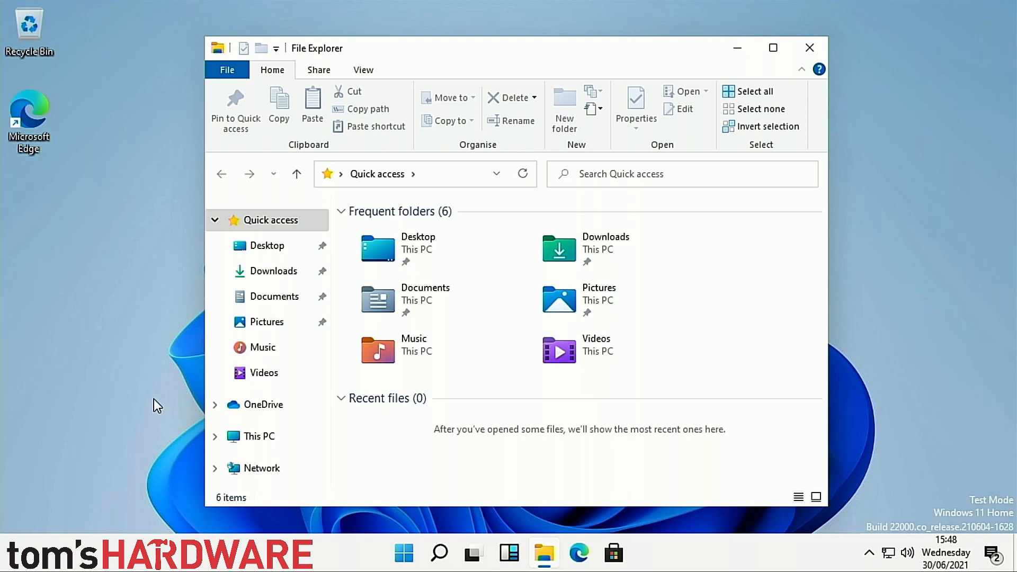
{"action": "mouse_move", "coordinate": [242, 392]}
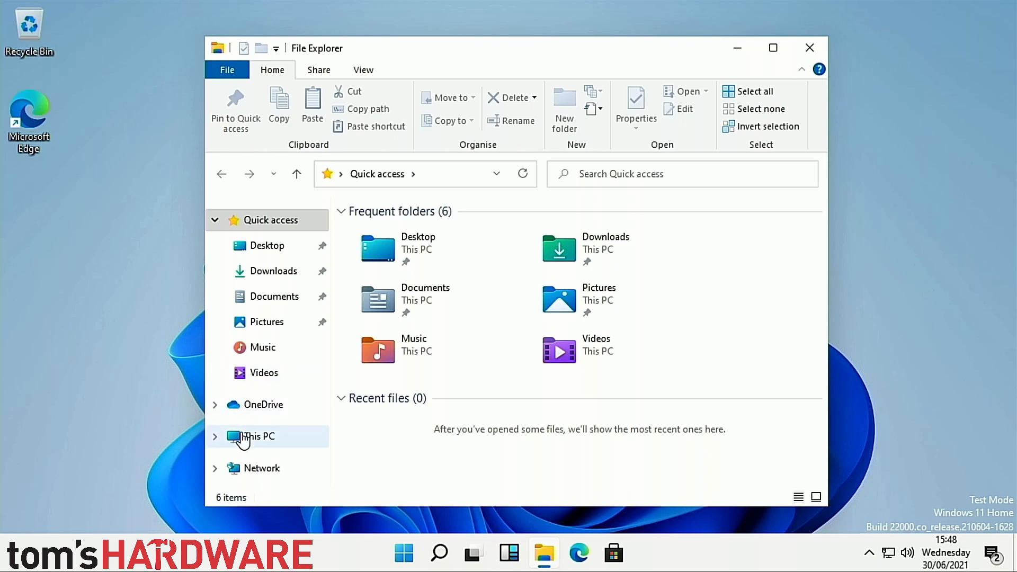
{"action": "right_click", "coordinate": [257, 436]}
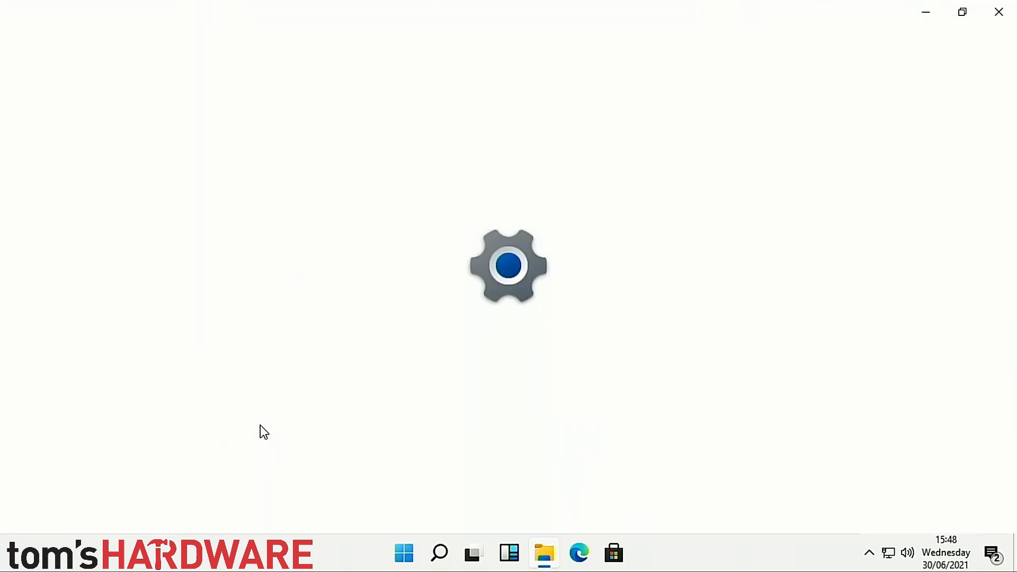
- Scroll the About page to read specs: BCM2711 processor and 8 GB RAM
{"action": "left_click", "coordinate": [631, 552]}
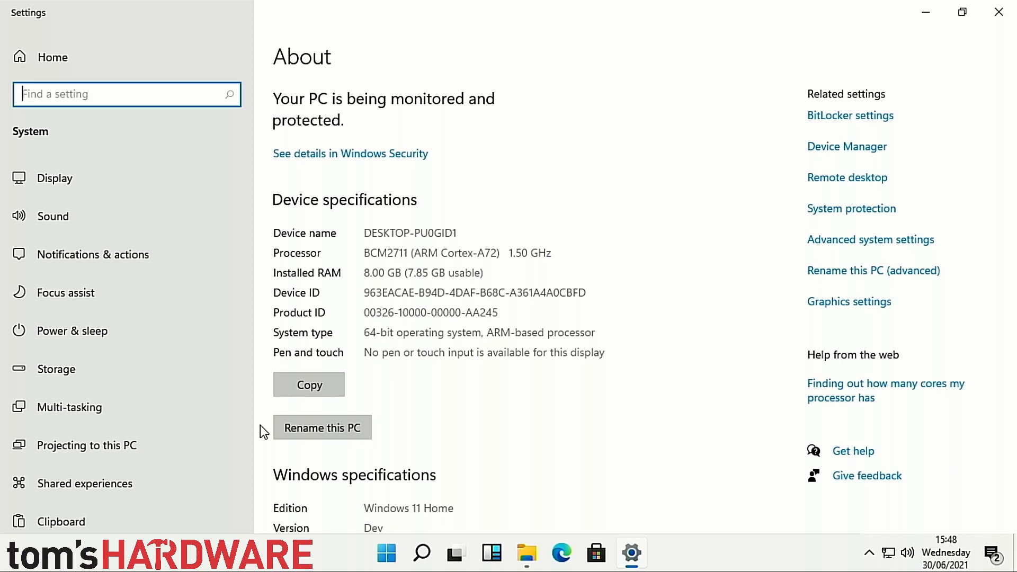
{"action": "mouse_move", "coordinate": [471, 372]}
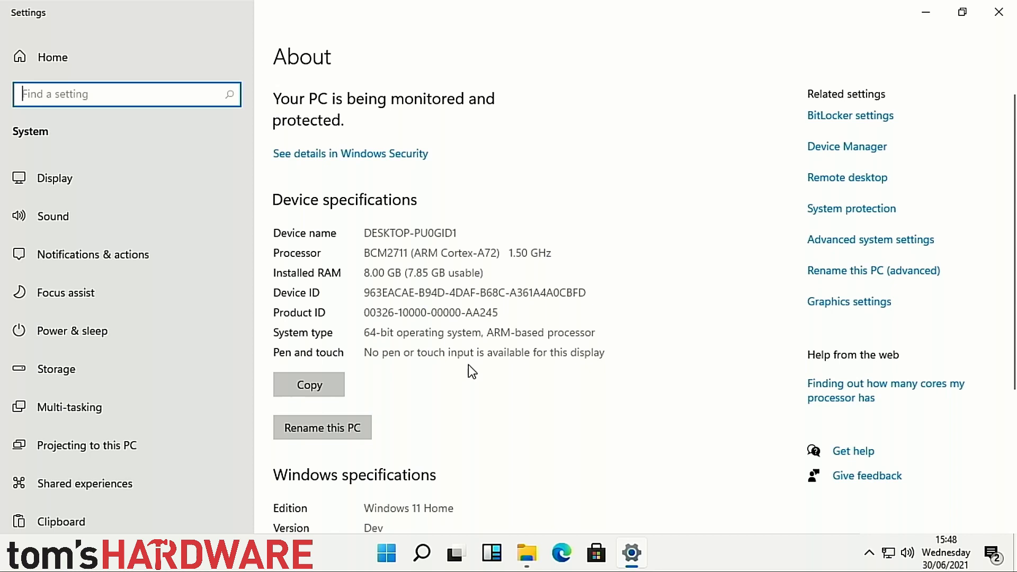
{"action": "scroll", "scroll_direction": "down", "scroll_amount": 3}
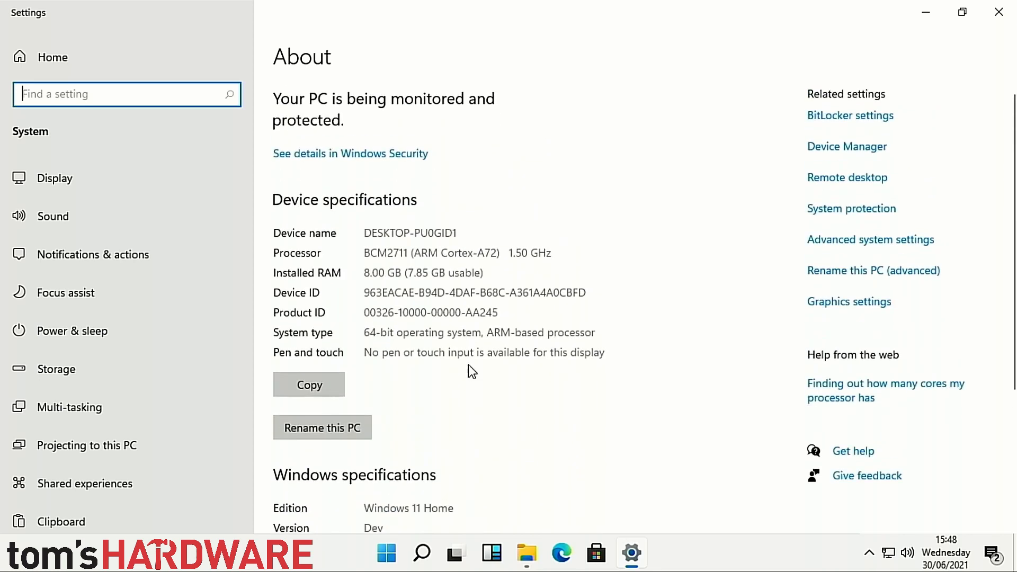
{"action": "mouse_move", "coordinate": [492, 383]}
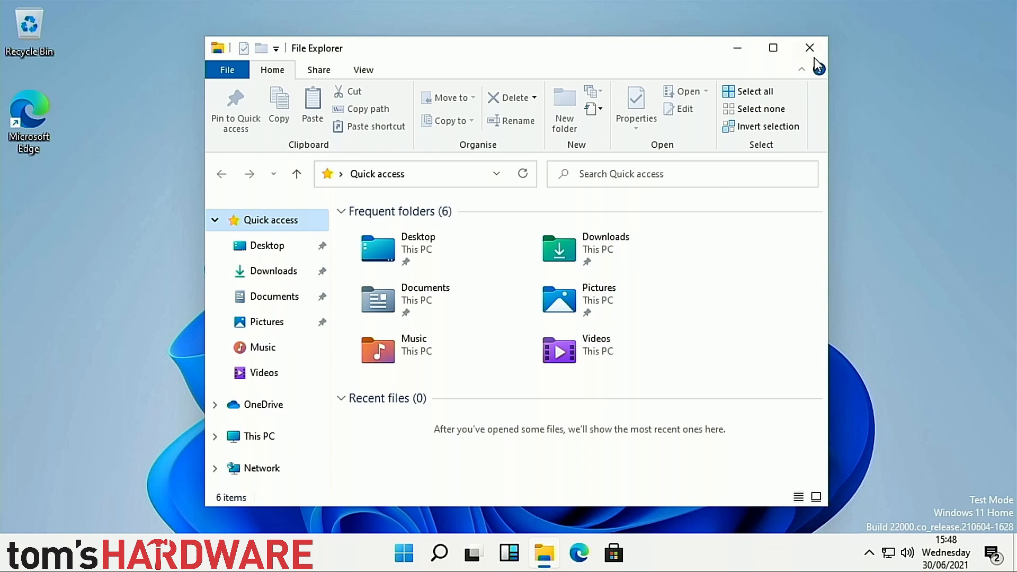
{"action": "mouse_move", "coordinate": [822, 54]}
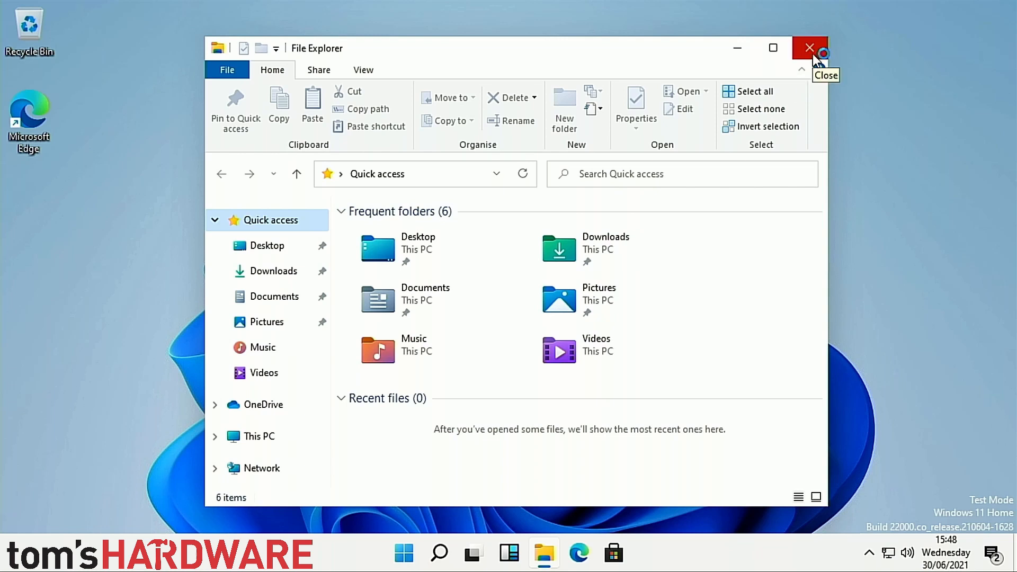
{"action": "mouse_move", "coordinate": [695, 49]}
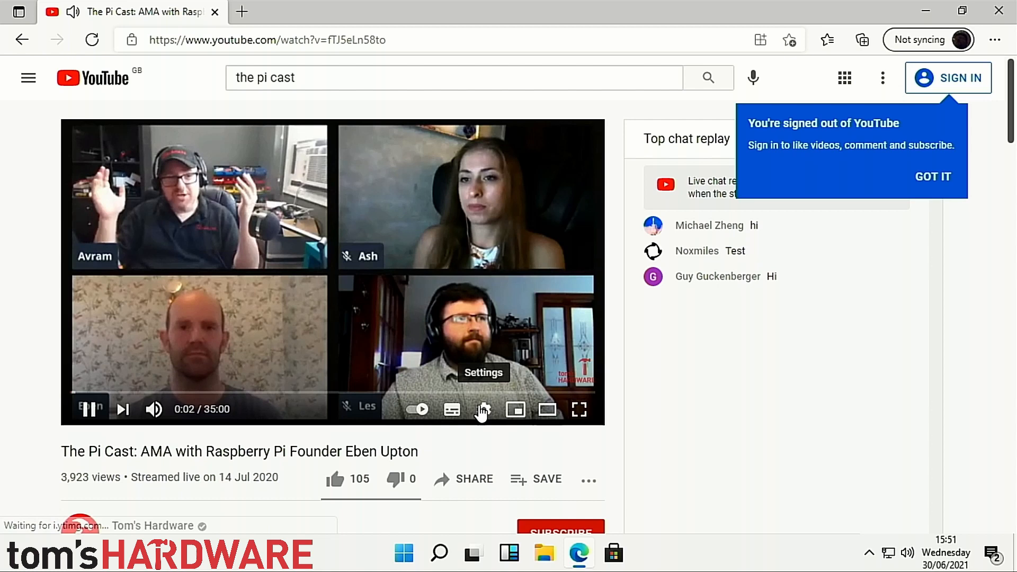
- Show the stats for nerds overlay on the Pi Cast livestream video
{"action": "left_click", "coordinate": [483, 410]}
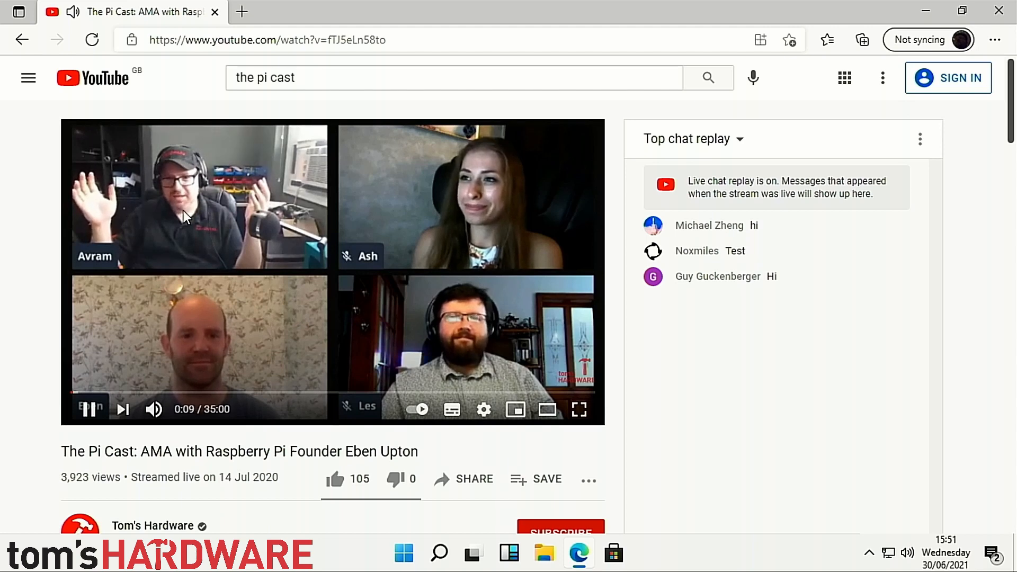
{"action": "right_click", "coordinate": [190, 216]}
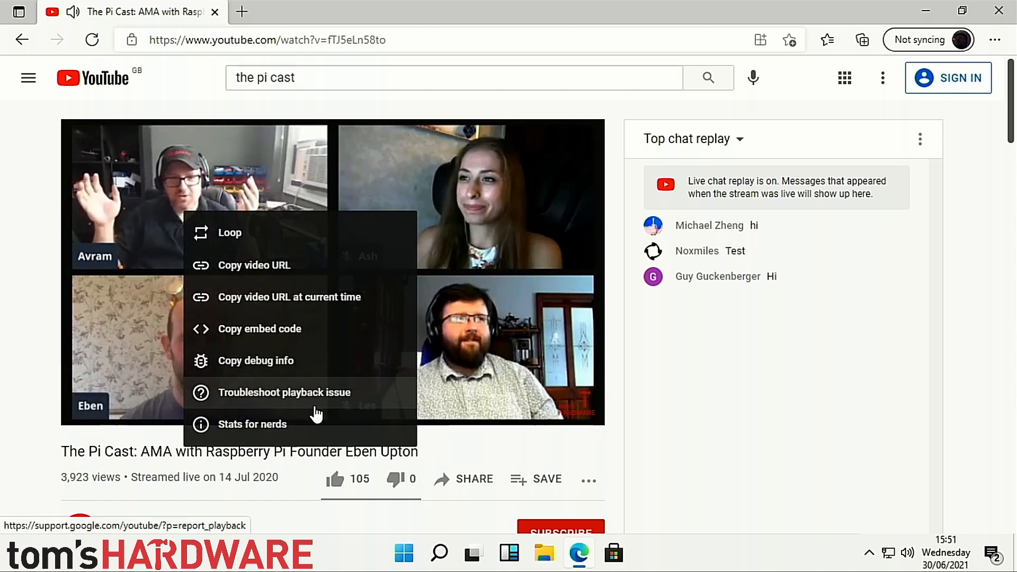
{"action": "left_click", "coordinate": [252, 424]}
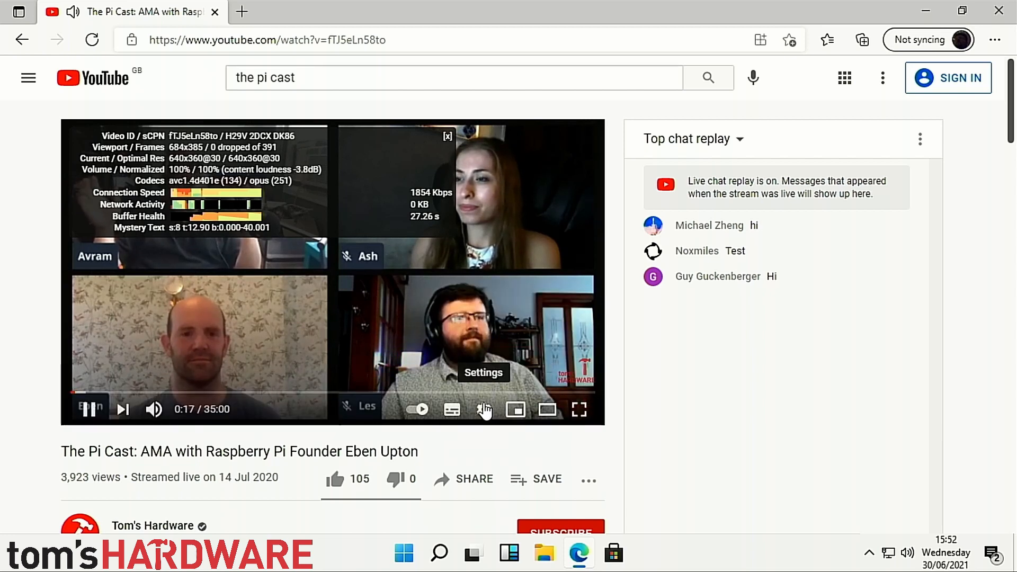
- Switch playback quality to 720p, then toggle full screen on and back off
{"action": "left_click", "coordinate": [484, 410]}
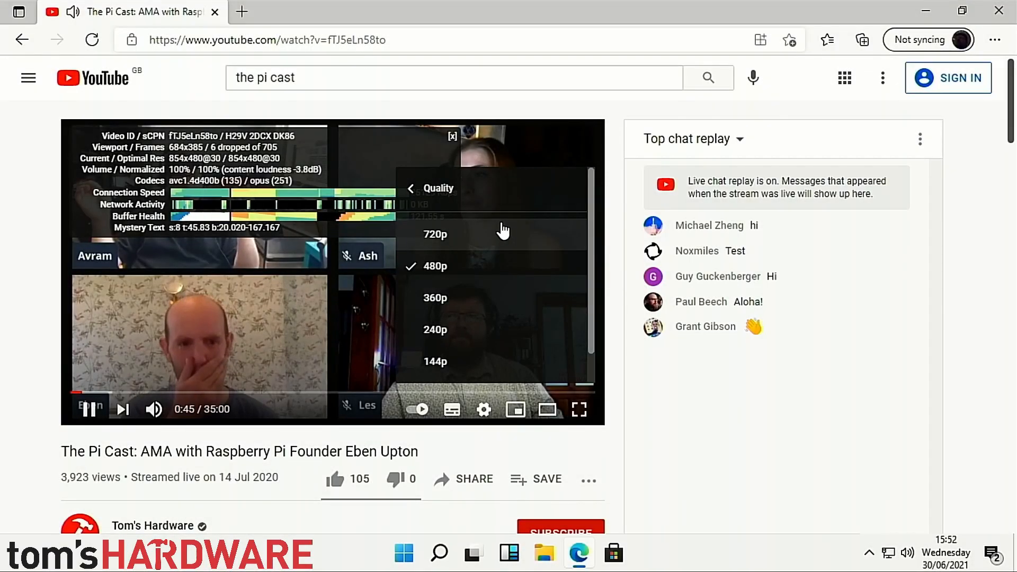
{"action": "left_click", "coordinate": [435, 235]}
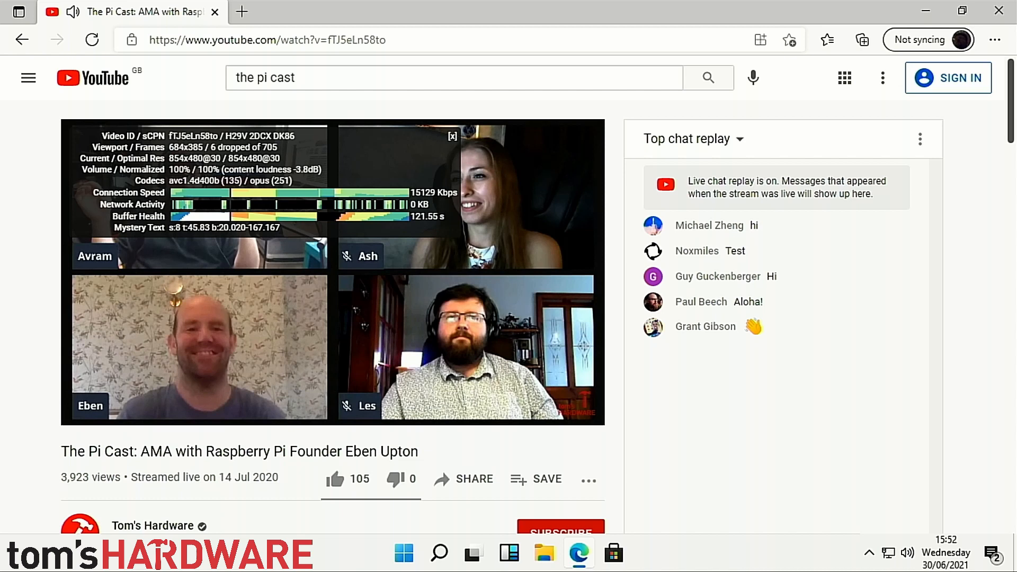
{"action": "mouse_move", "coordinate": [591, 359]}
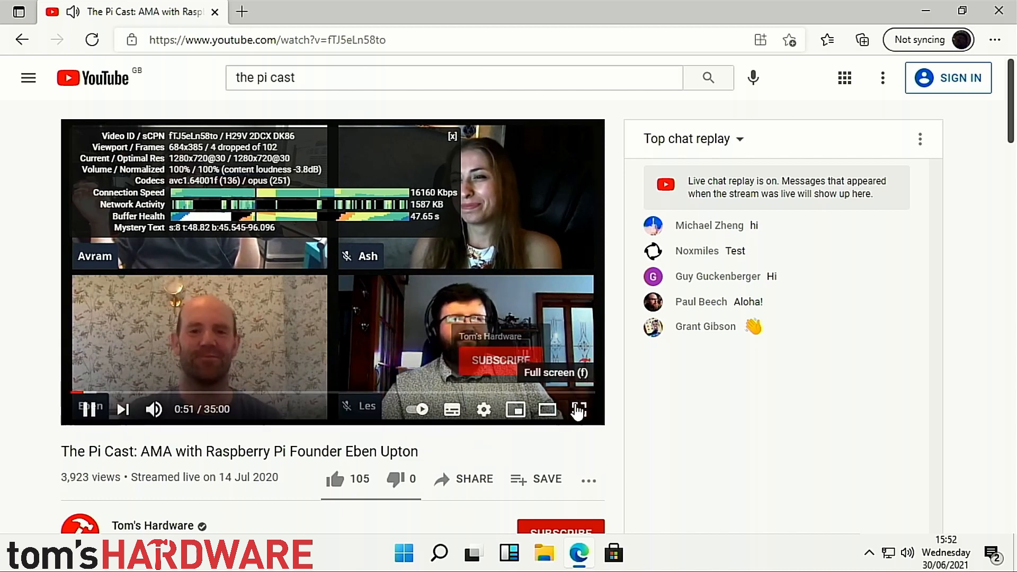
{"action": "left_click", "coordinate": [579, 409]}
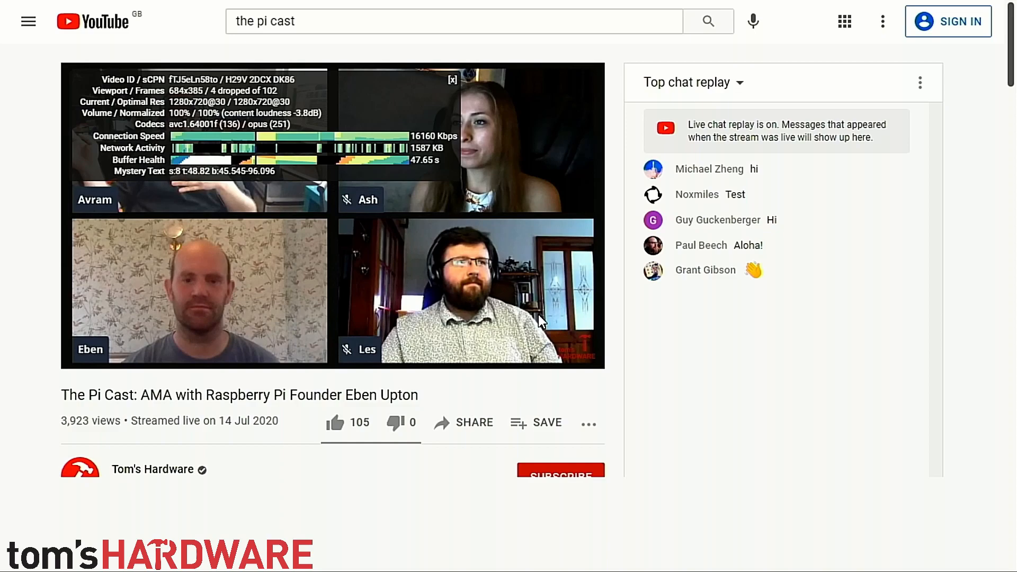
{"action": "left_click", "coordinate": [541, 321]}
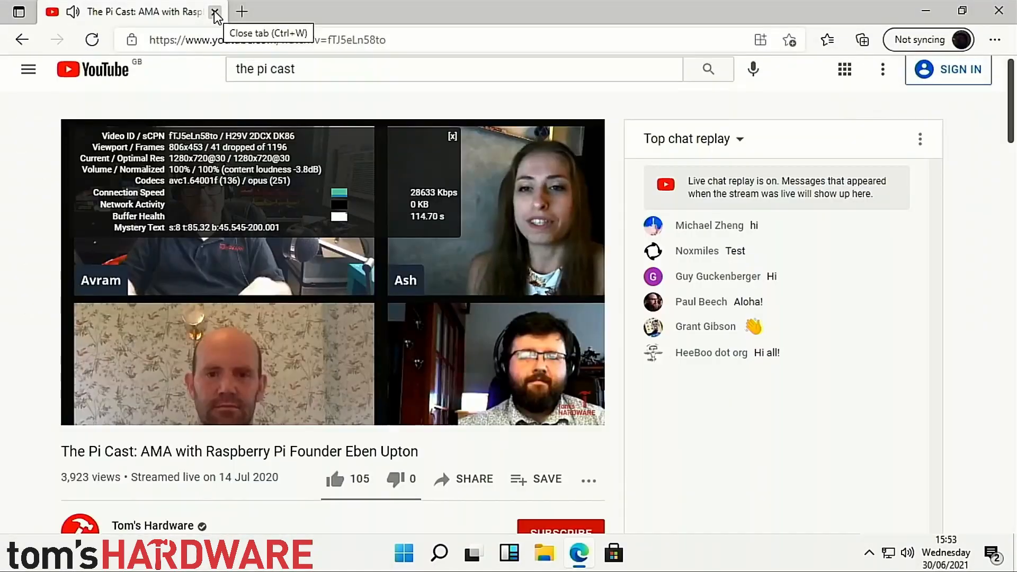
- Close the YouTube tab, search Microsoft Store for 'arduino', and Get Arduino IDE
{"action": "left_click", "coordinate": [217, 11]}
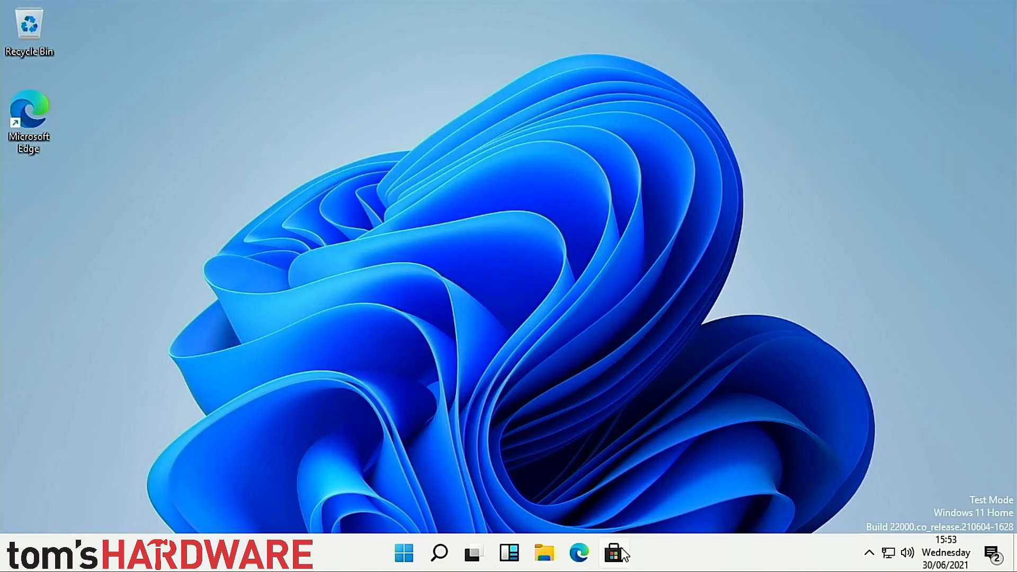
{"action": "mouse_move", "coordinate": [612, 553]}
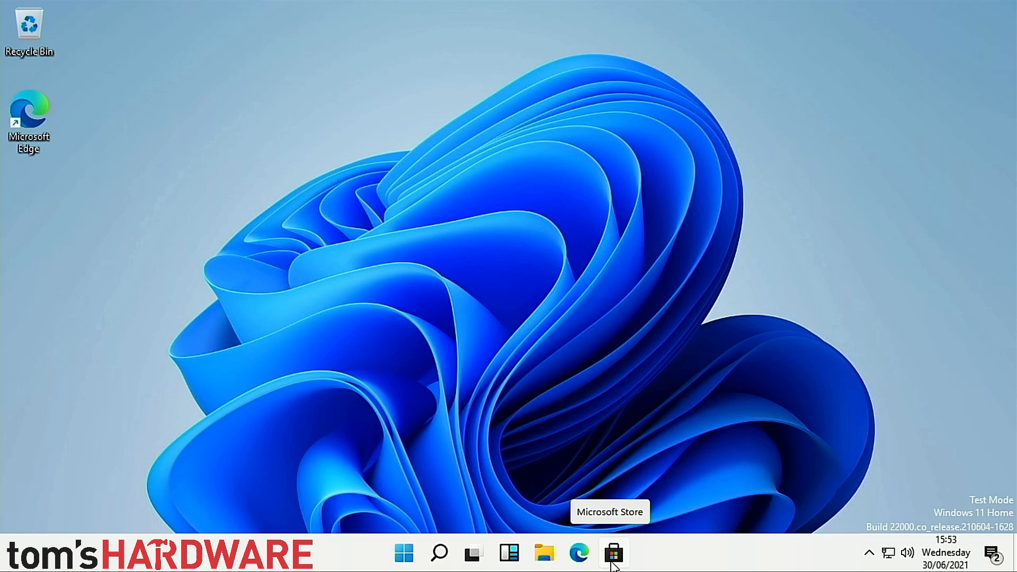
{"action": "left_click", "coordinate": [611, 552]}
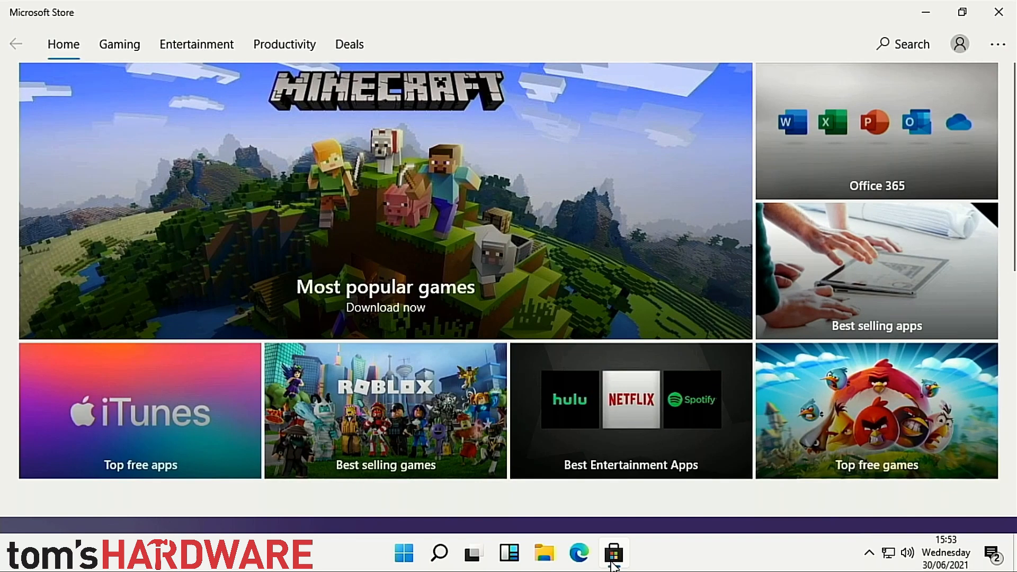
{"action": "mouse_move", "coordinate": [867, 210]}
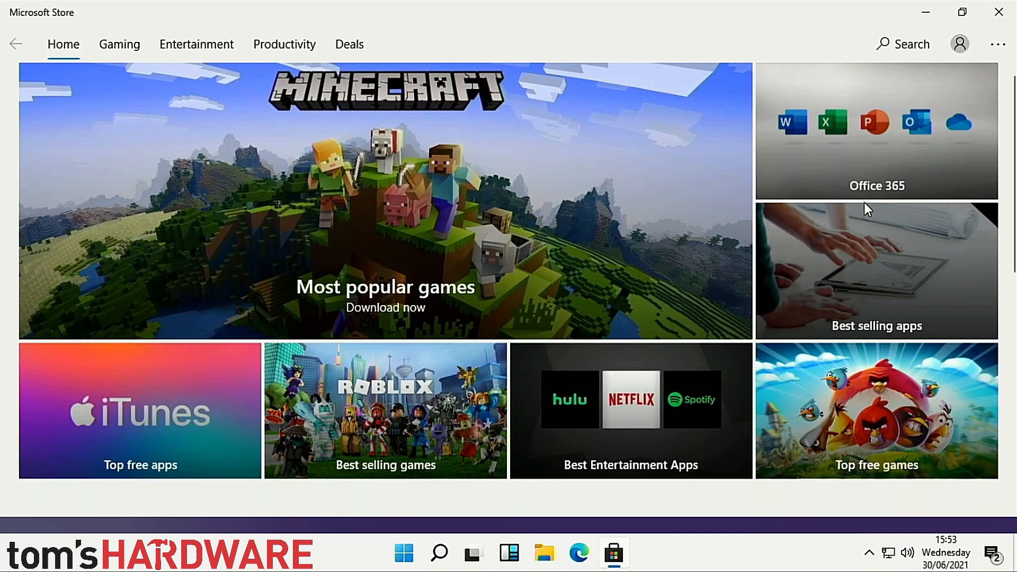
{"action": "mouse_move", "coordinate": [901, 52]}
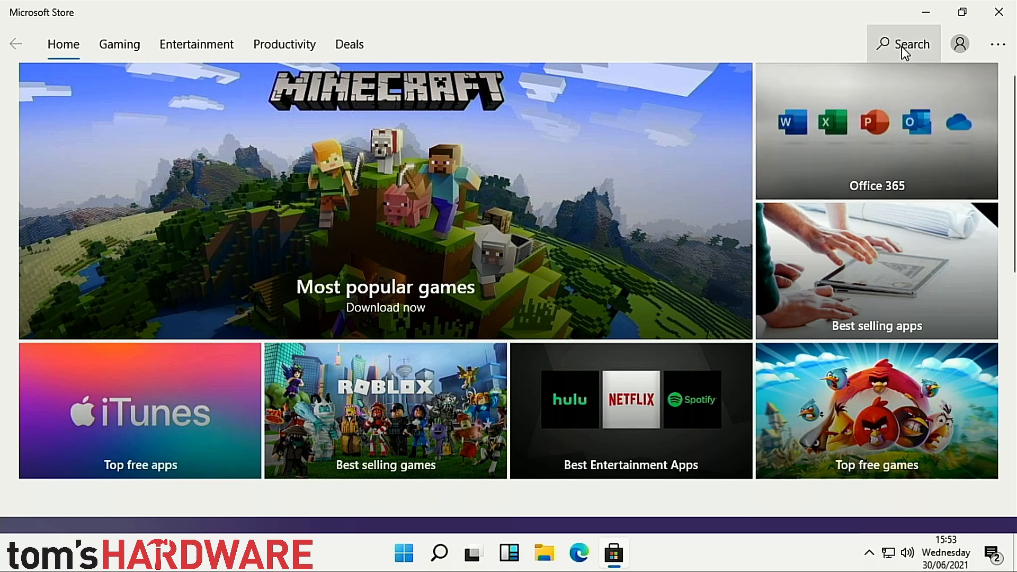
{"action": "left_click", "coordinate": [903, 44]}
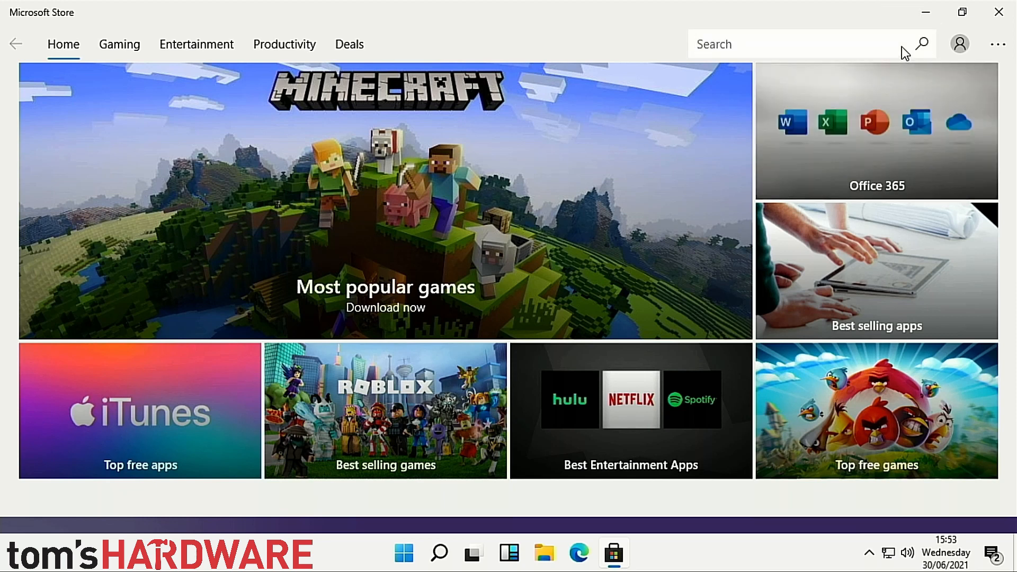
{"action": "type", "text": "arduino"}
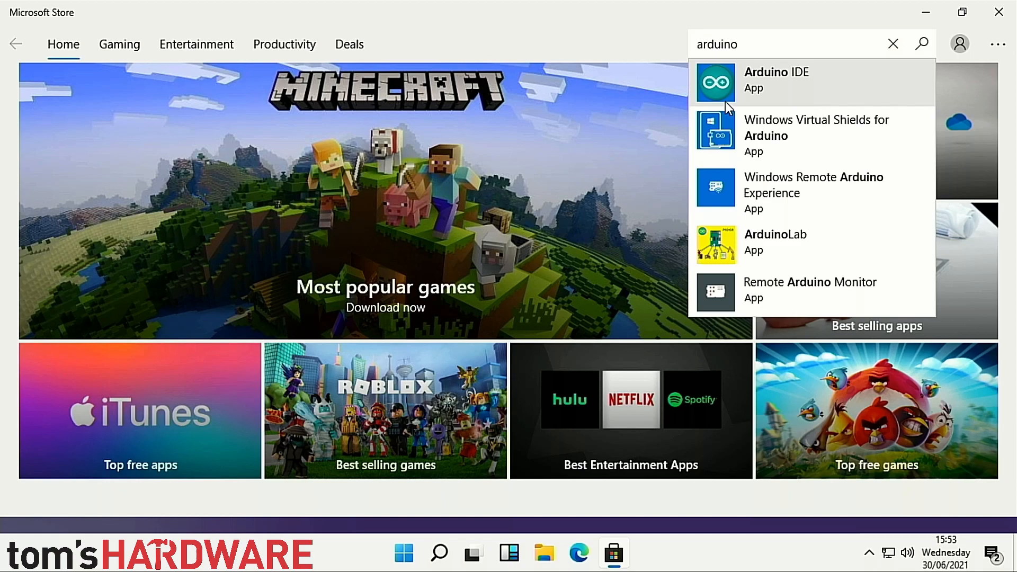
{"action": "left_click", "coordinate": [893, 44]}
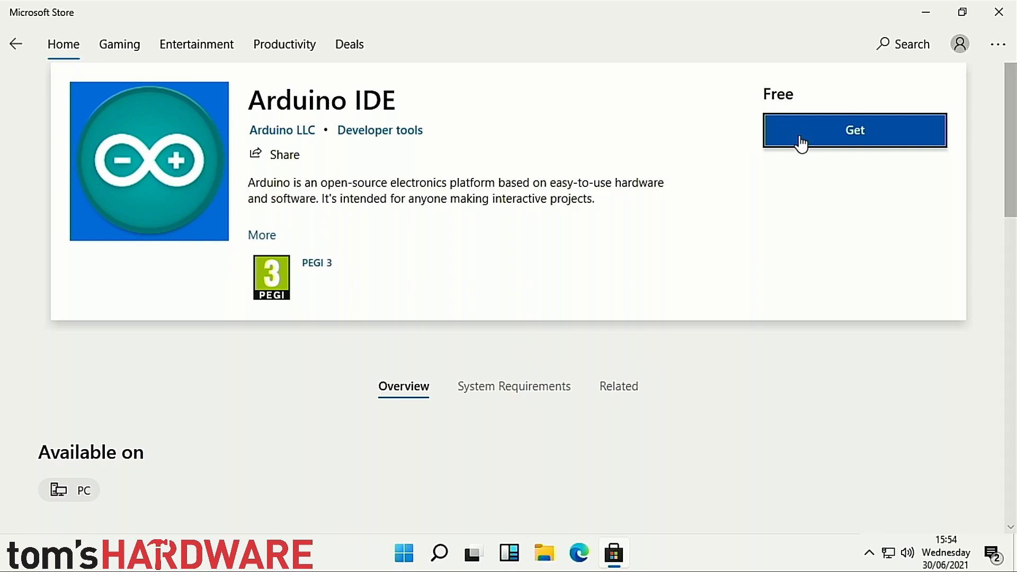
{"action": "left_click", "coordinate": [854, 130]}
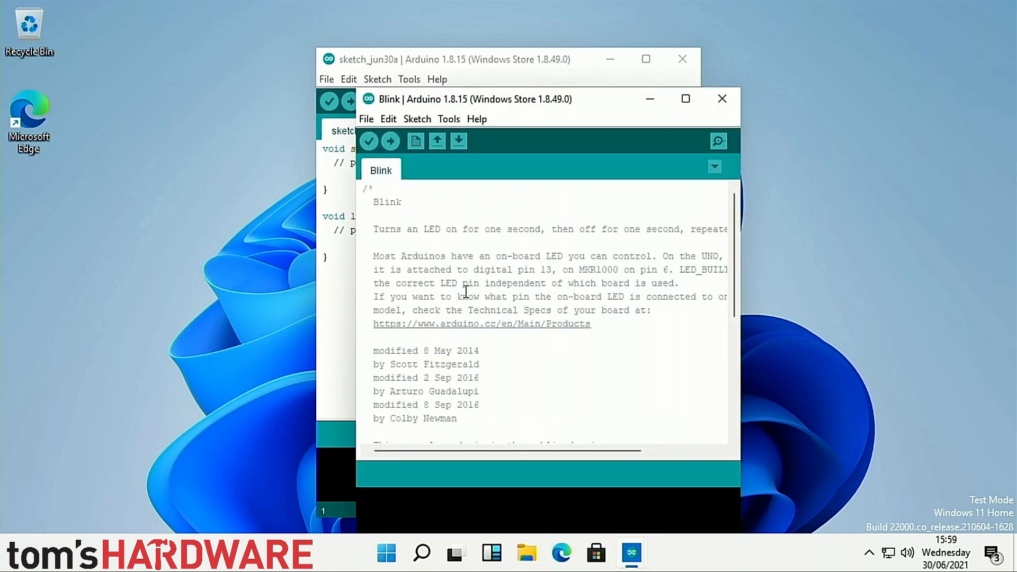
- Scroll the Blink sketch down to loop() and its delay calls
{"action": "scroll", "scroll_direction": "down", "scroll_amount": 3}
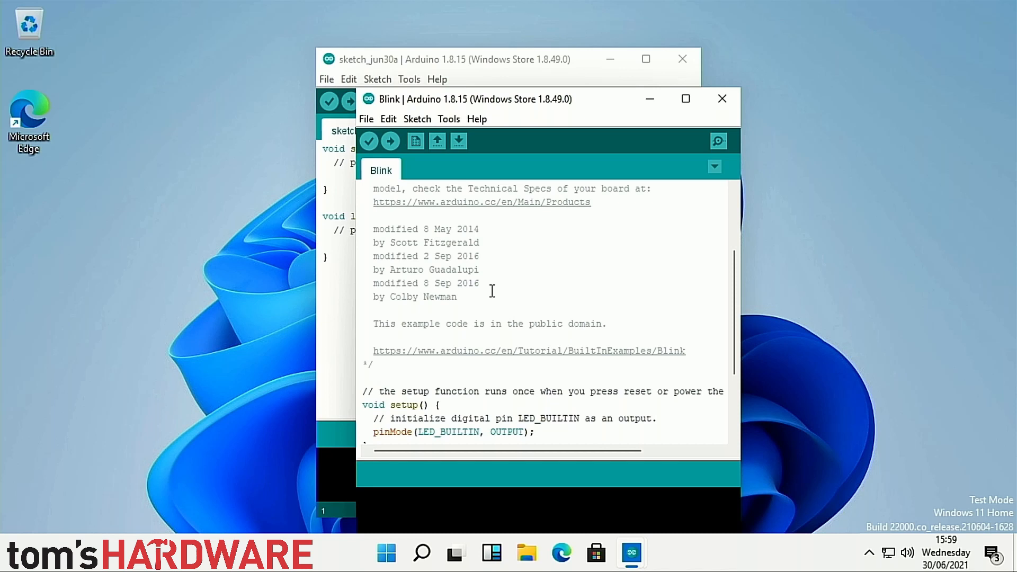
{"action": "scroll", "scroll_direction": "down", "scroll_amount": 3}
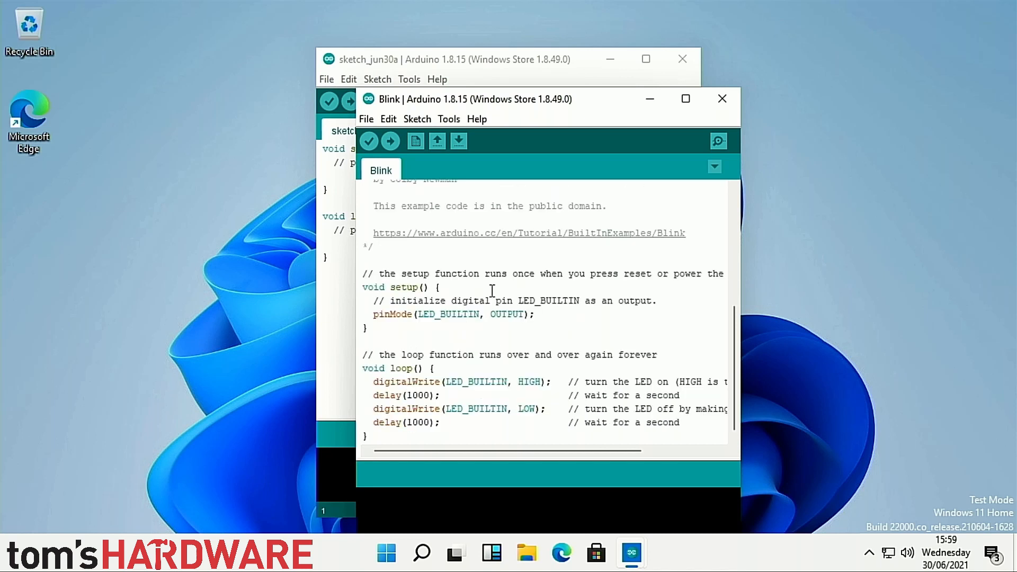
{"action": "mouse_move", "coordinate": [424, 395]}
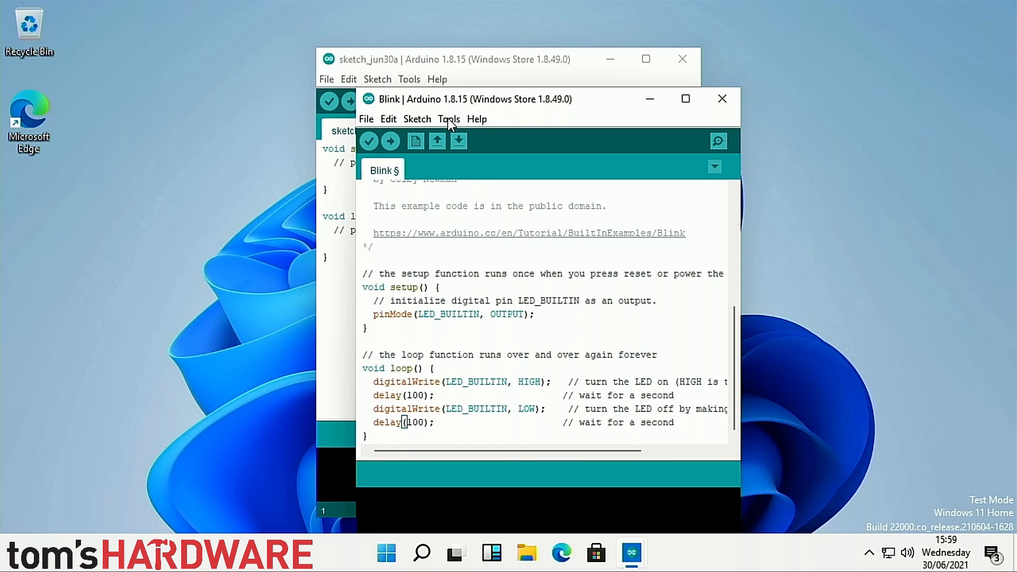
- Open the Tools menu to inspect the Board and Port lists
{"action": "left_click", "coordinate": [449, 119]}
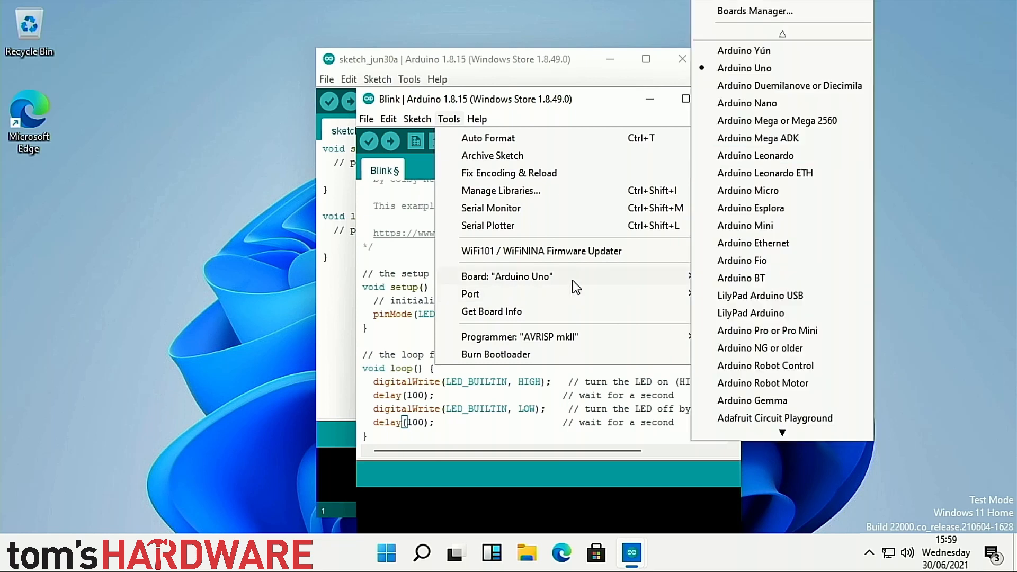
{"action": "mouse_move", "coordinate": [470, 294]}
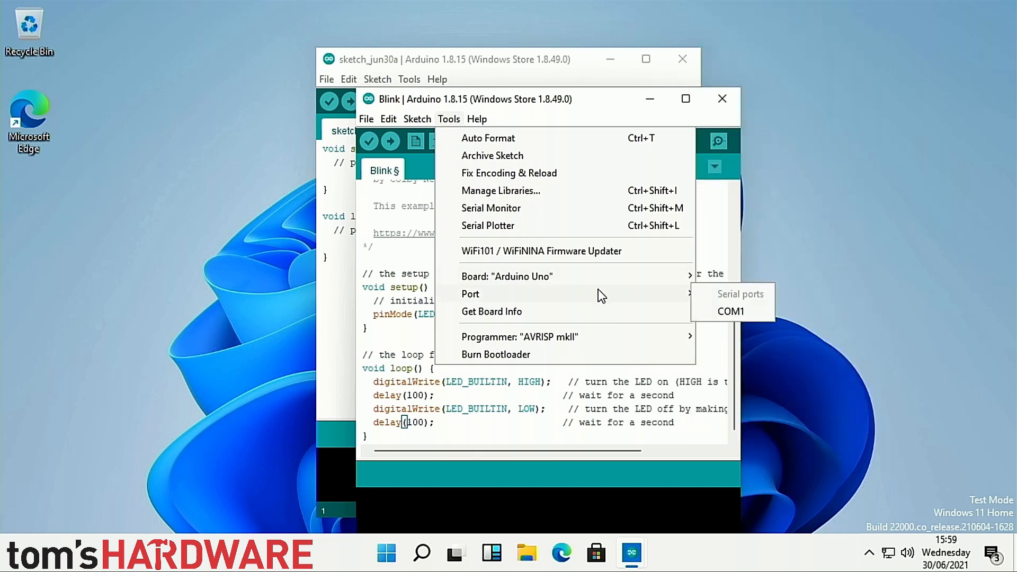
{"action": "mouse_move", "coordinate": [713, 315]}
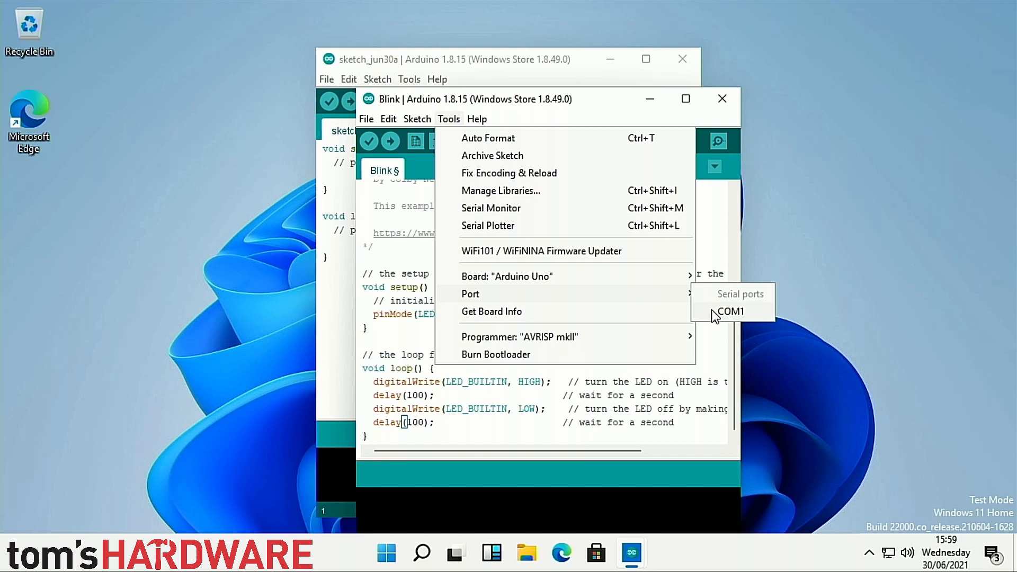
{"action": "mouse_move", "coordinate": [522, 306]}
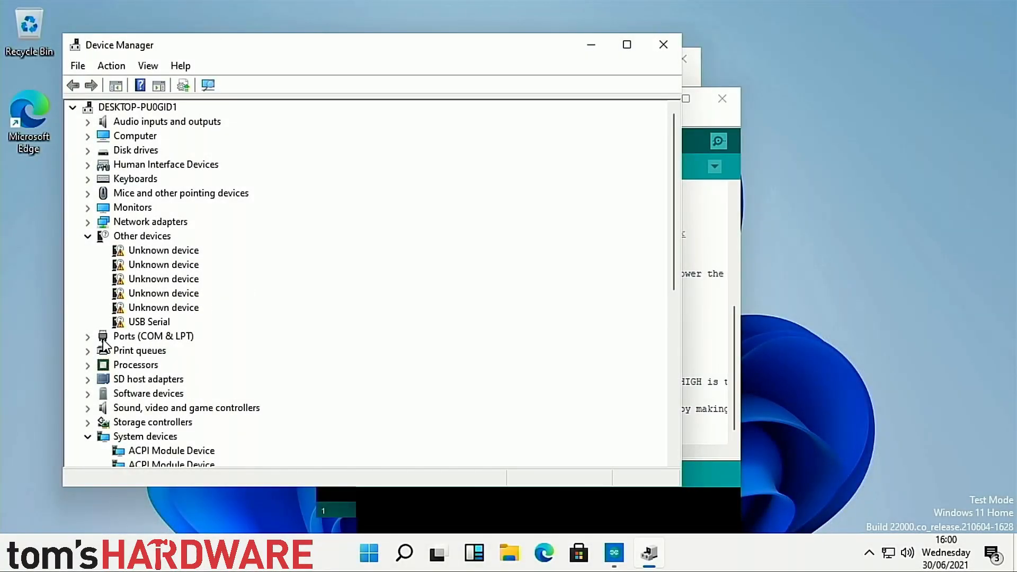
- Expand Ports (COM & LPT) to reveal the BCM283x Mini UART Serial Device on COM1
{"action": "left_click", "coordinate": [87, 337]}
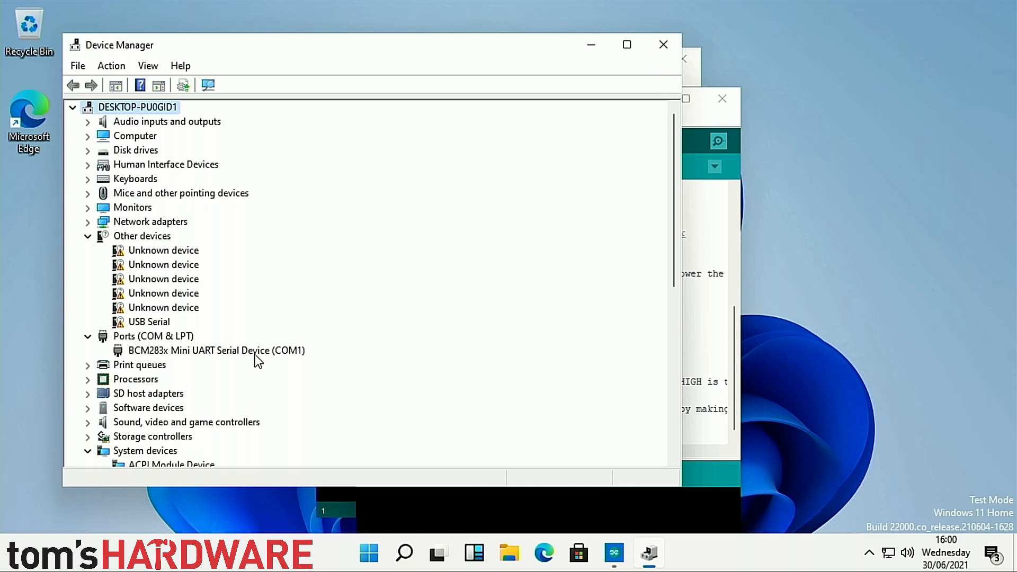
{"action": "scroll", "scroll_direction": "down", "scroll_amount": 3}
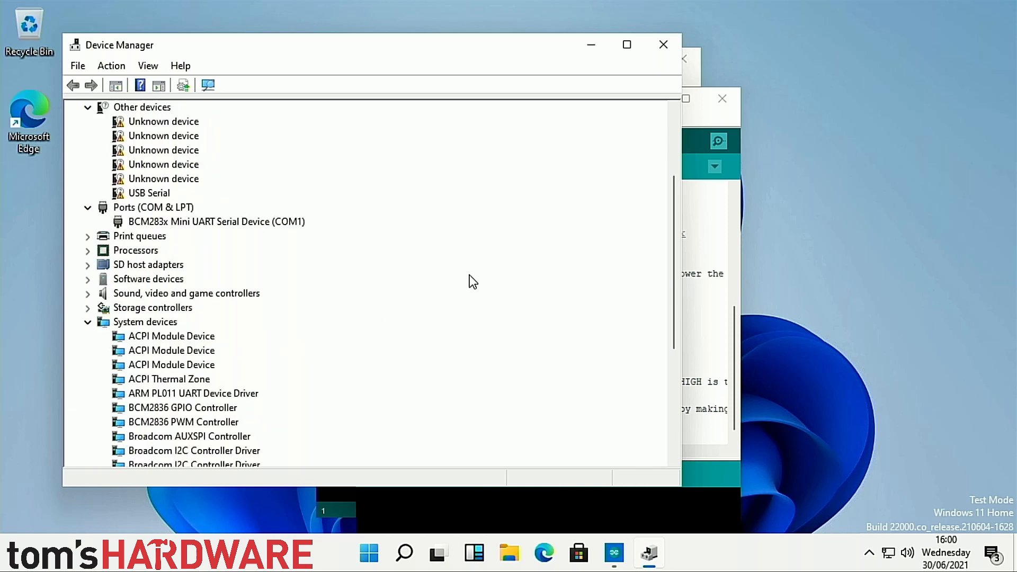
{"action": "scroll", "scroll_direction": "down", "scroll_amount": 3}
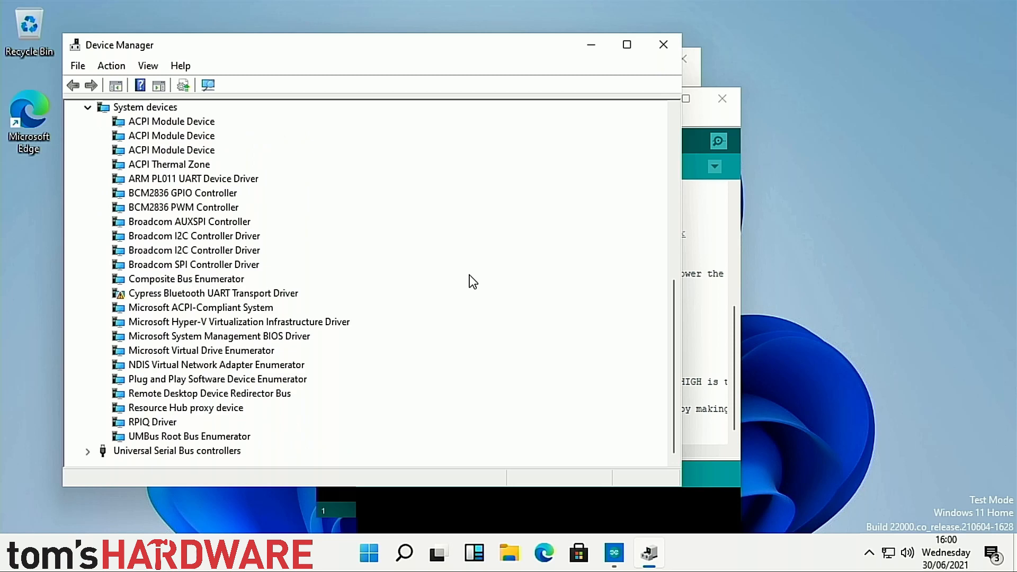
{"action": "mouse_move", "coordinate": [721, 6]}
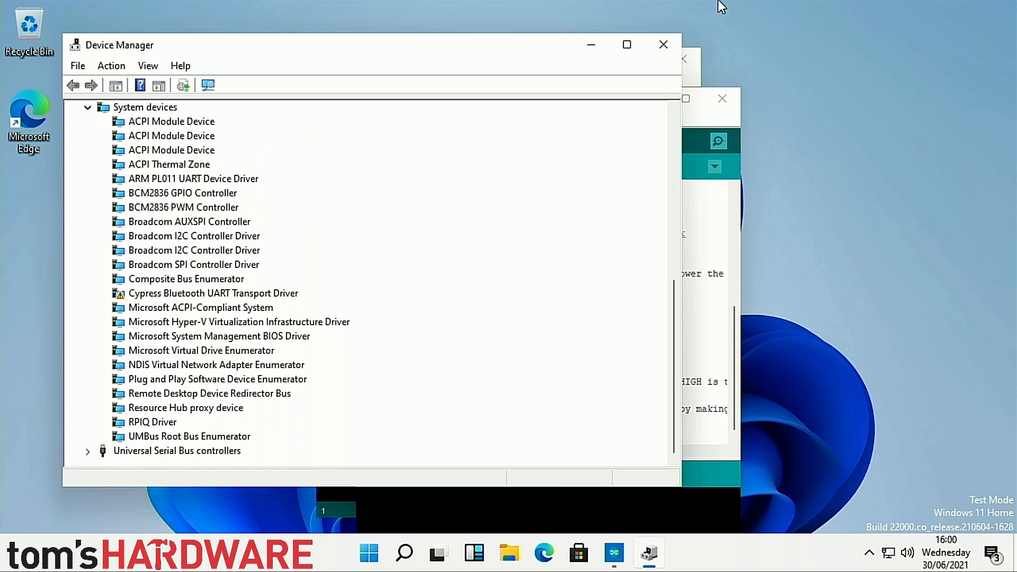